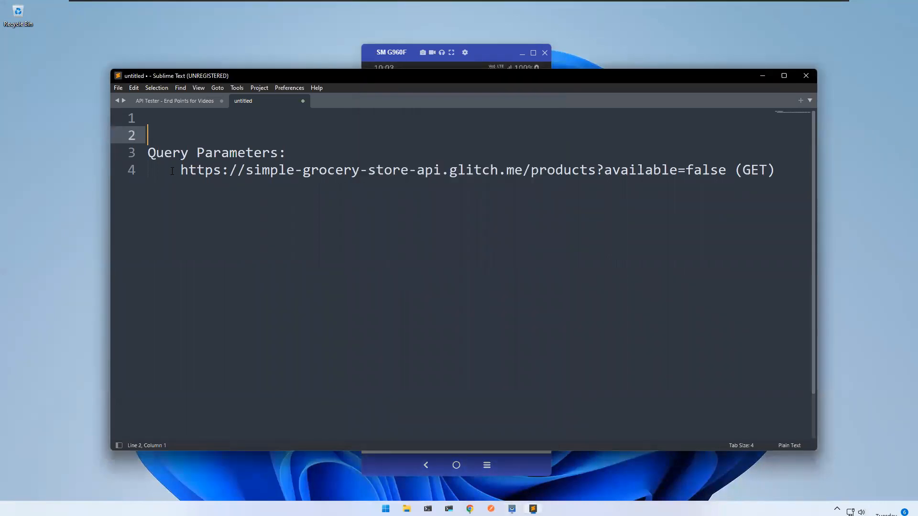
# - Copy the base products URL from the notes and start a new API Tester request
pyautogui.moveTo(182, 170); pyautogui.dragTo(578, 170)
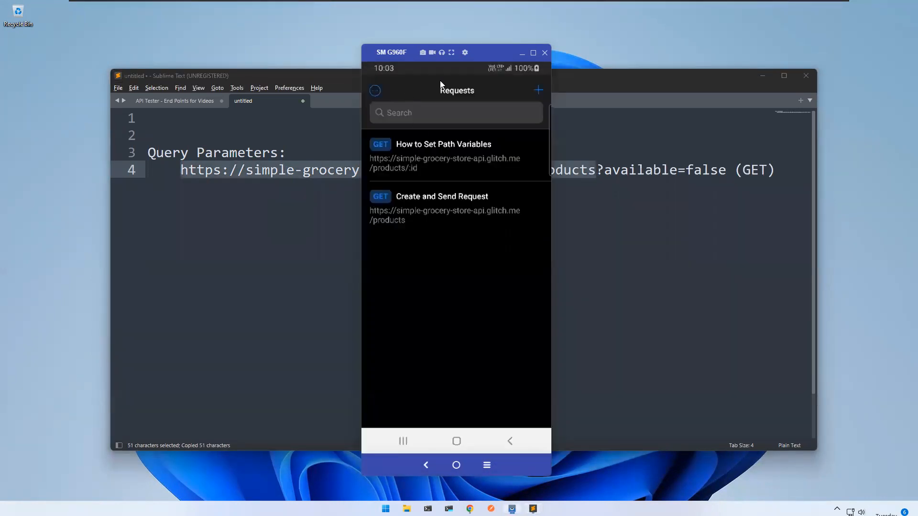
pyautogui.moveTo(549, 139)
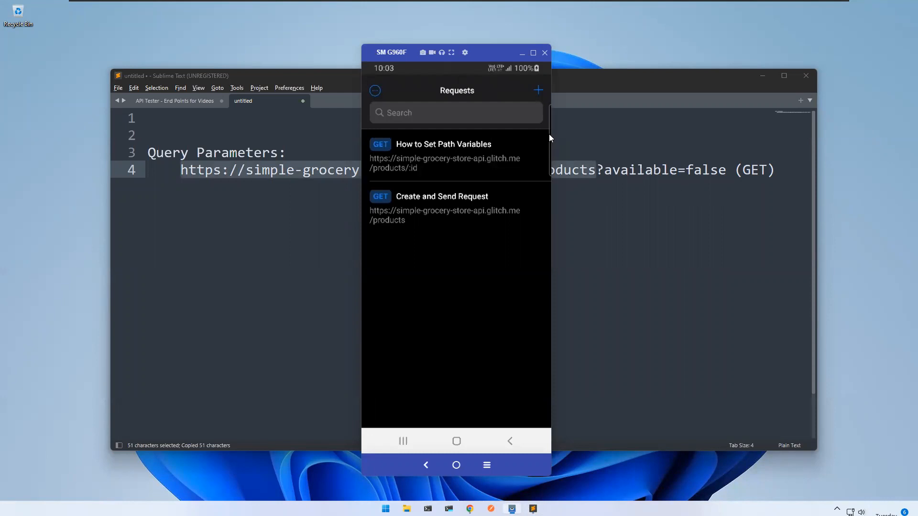
pyautogui.click(538, 91)
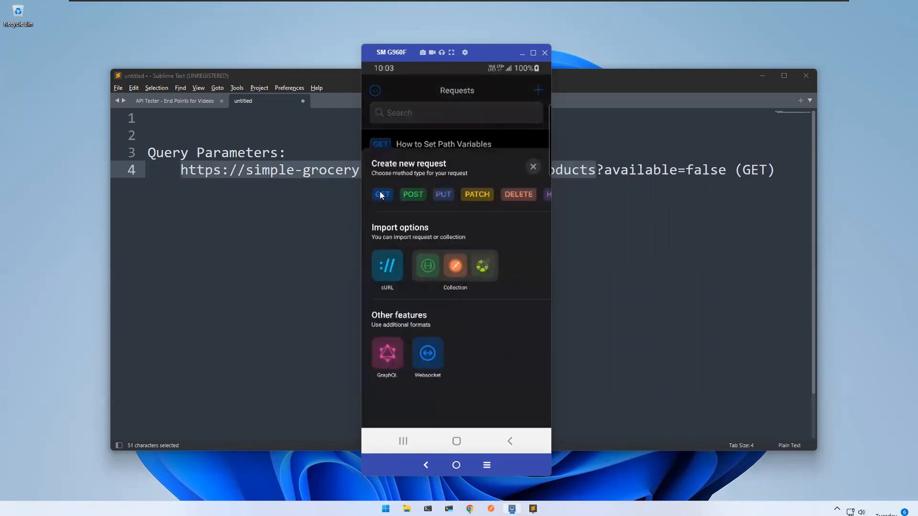
pyautogui.click(383, 195)
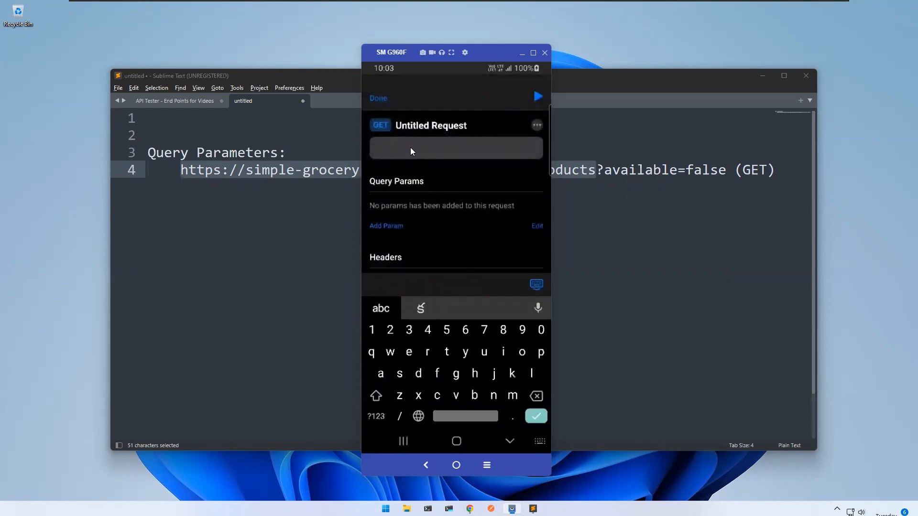
pyautogui.write('https://simple-grocery-store-api.glitch.me/products')
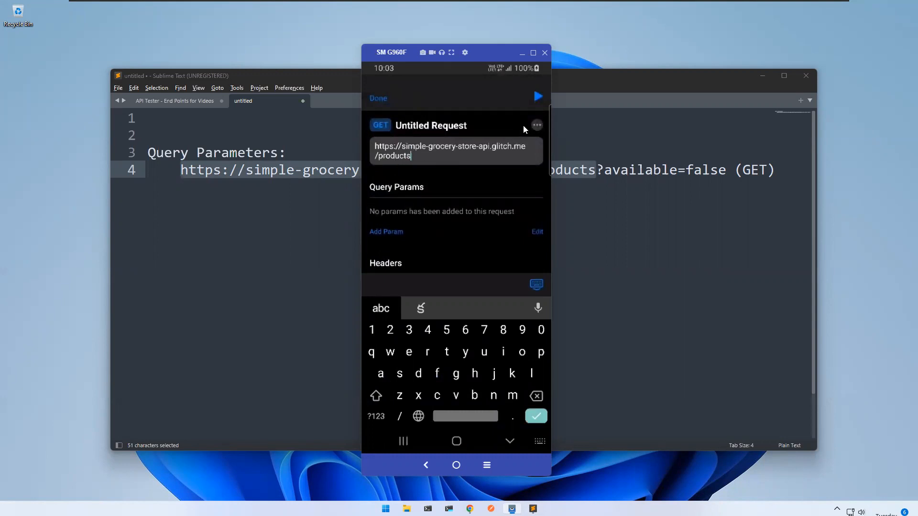
pyautogui.click(537, 125)
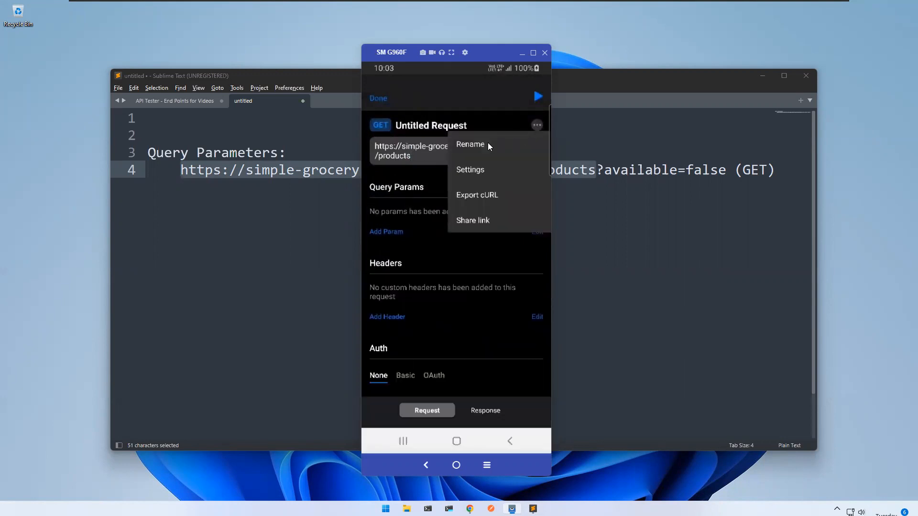
pyautogui.click(470, 144)
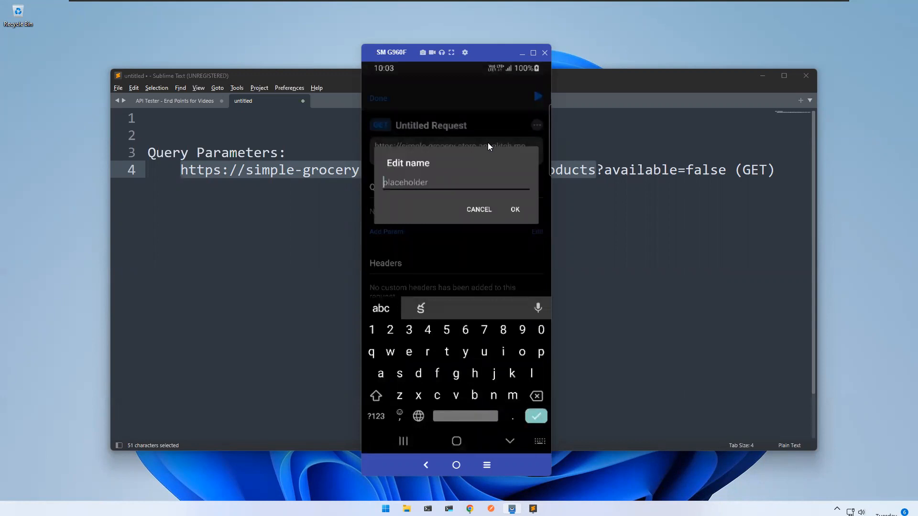
pyautogui.write('Query Pa')
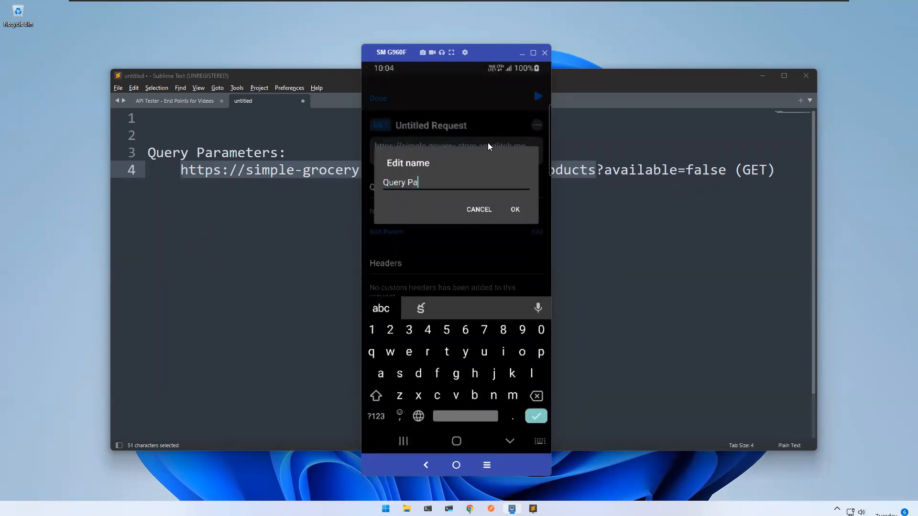
pyautogui.write('rameters')
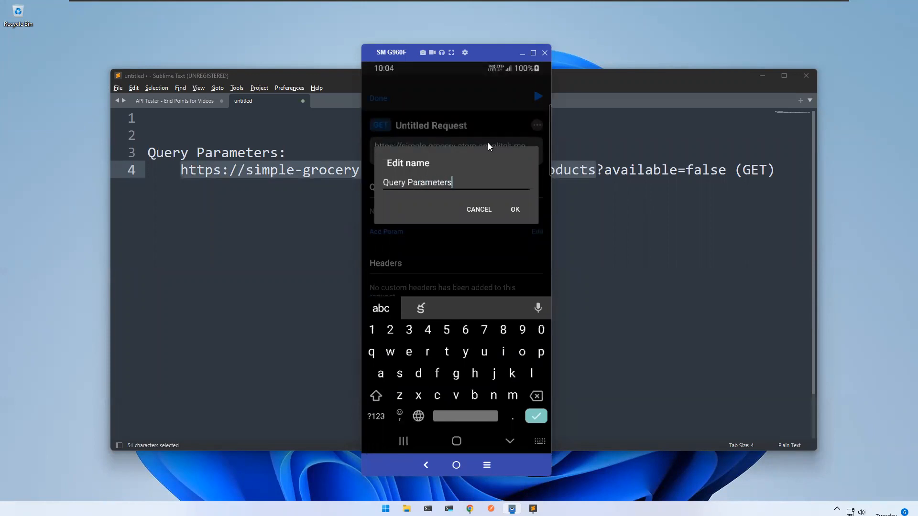
pyautogui.click(515, 209)
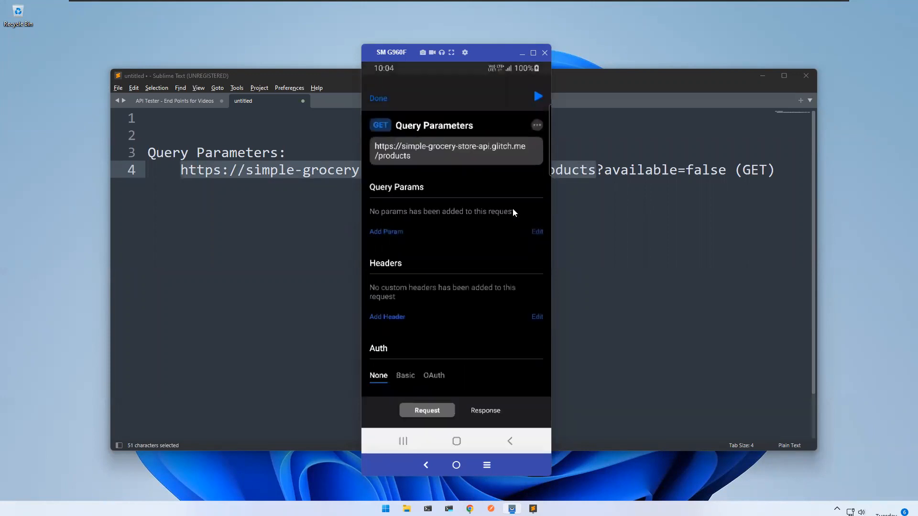
pyautogui.moveTo(380, 200)
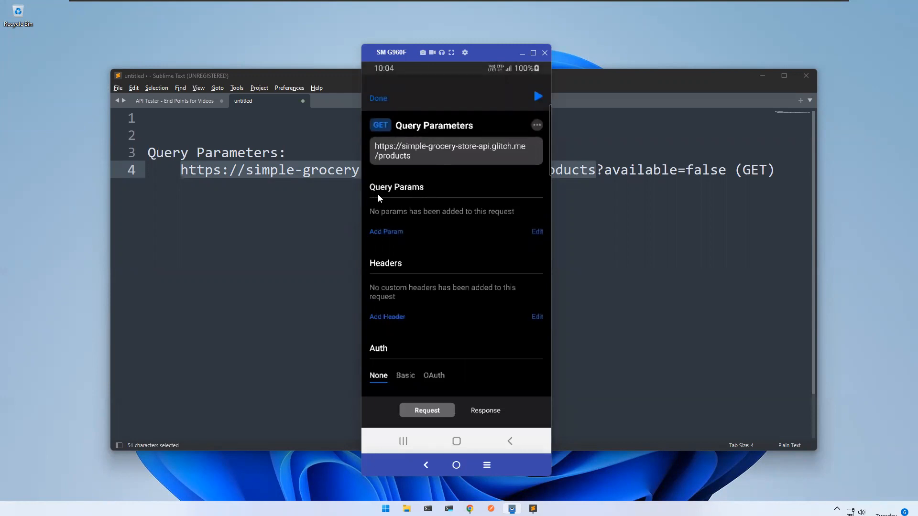
pyautogui.moveTo(418, 193)
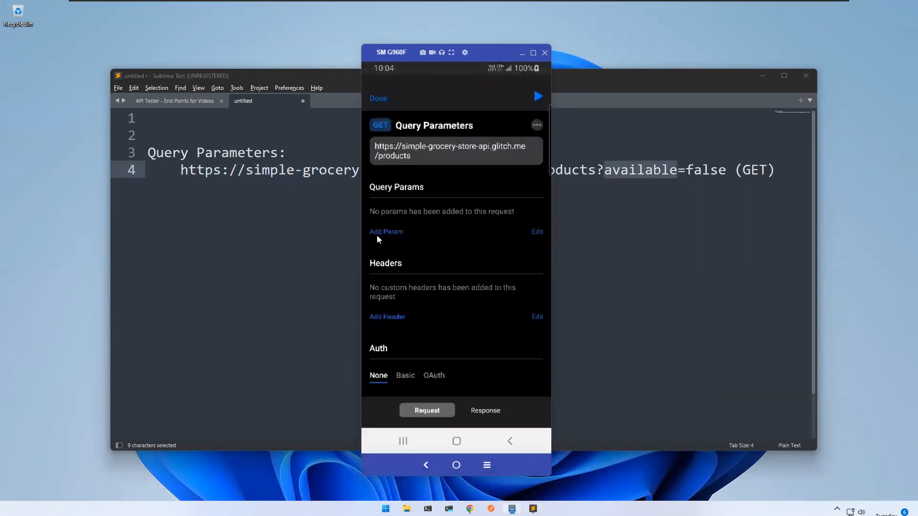
# - Add the query parameter available with value false to the request
pyautogui.click(387, 232)
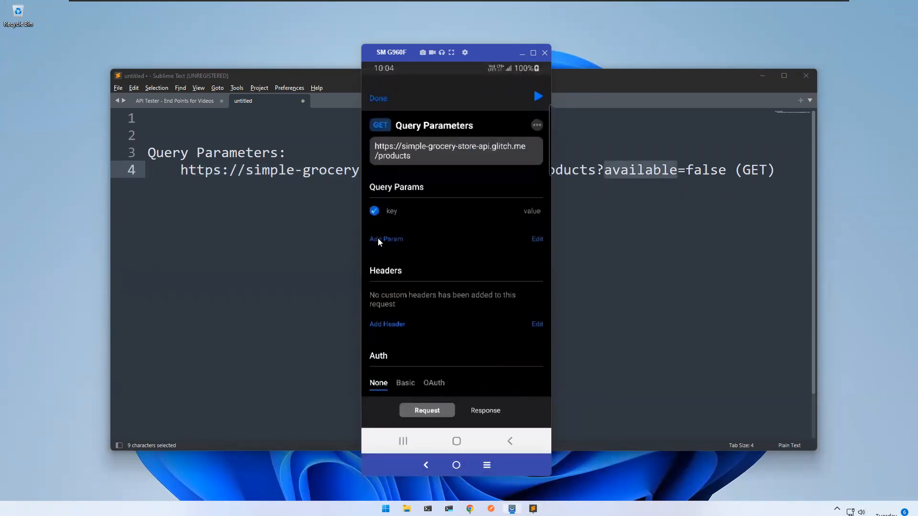
pyautogui.click(521, 210)
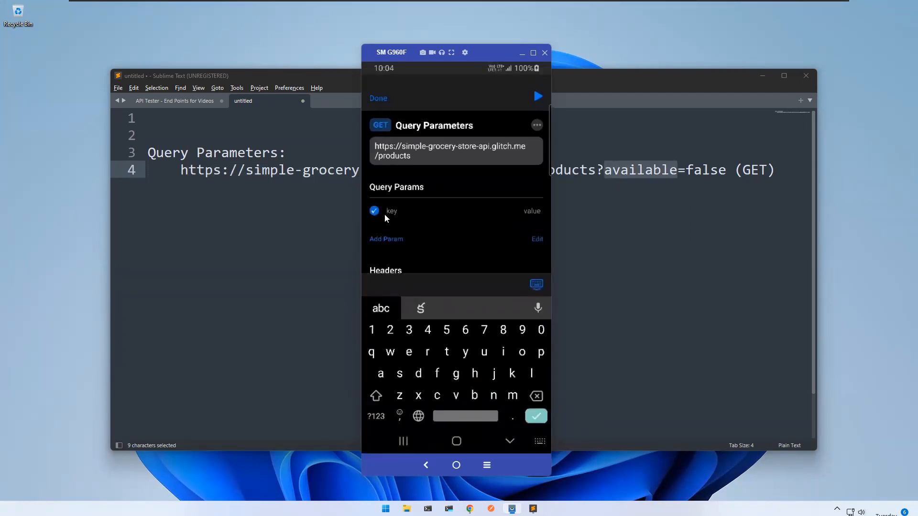
pyautogui.write('available')
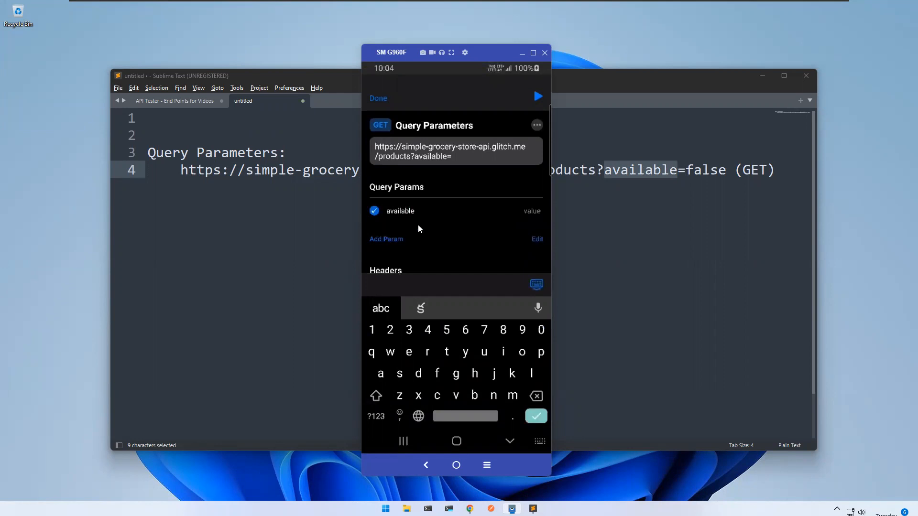
pyautogui.moveTo(415, 164)
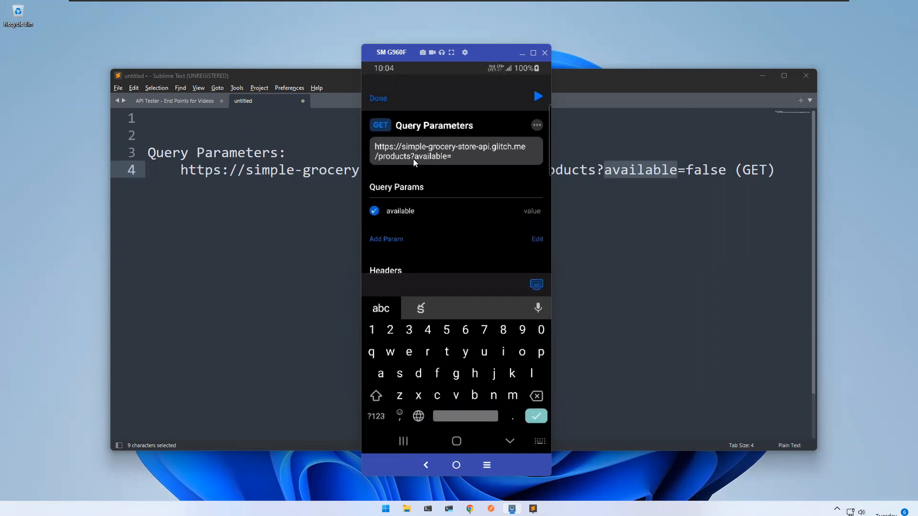
pyautogui.moveTo(443, 163)
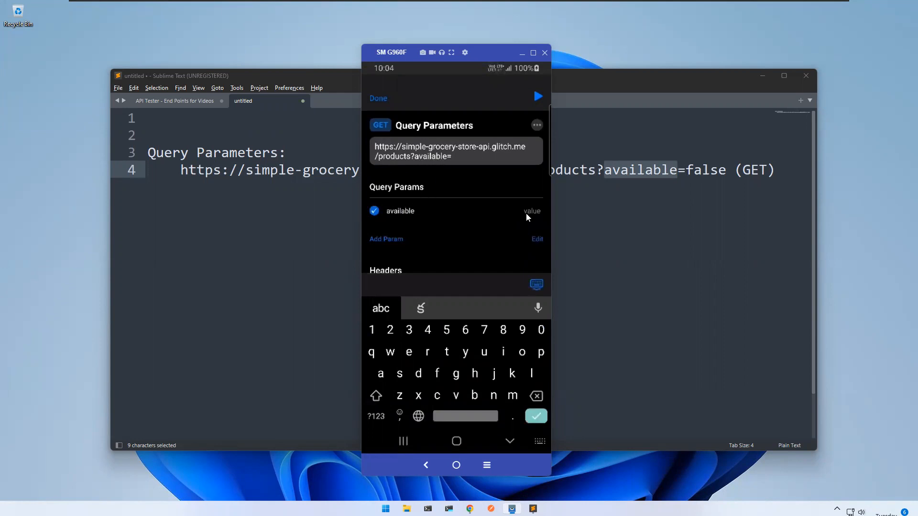
pyautogui.write('false')
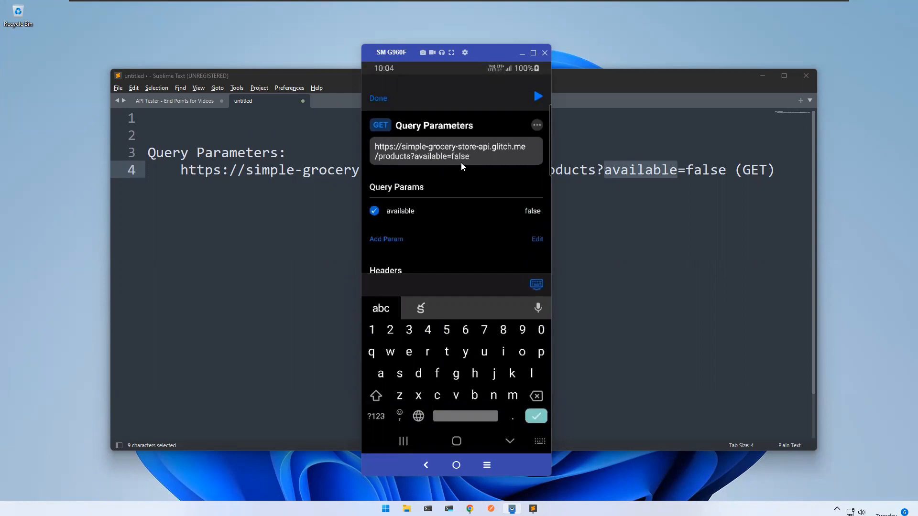
pyautogui.moveTo(422, 209)
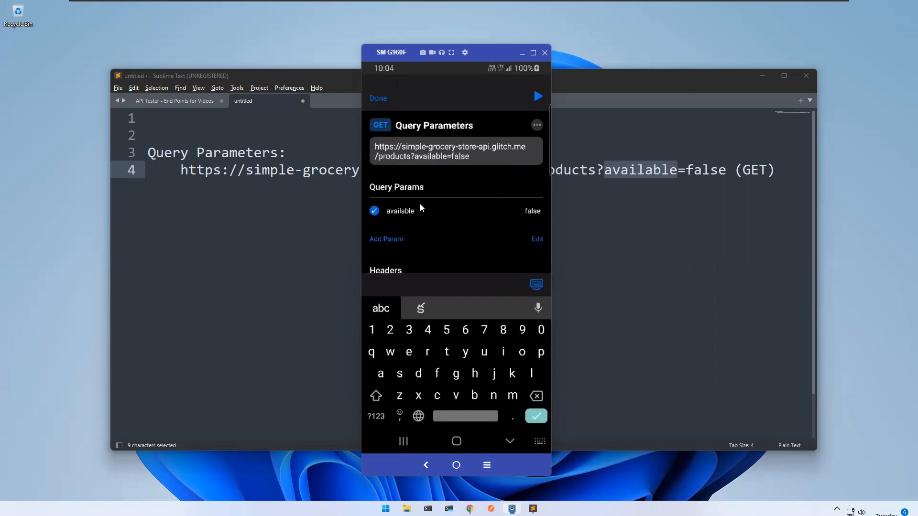
pyautogui.moveTo(418, 214)
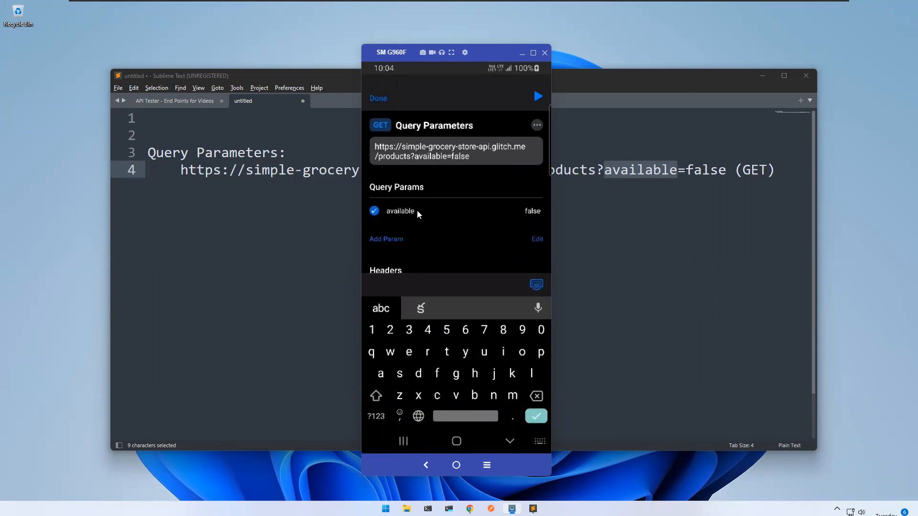
pyautogui.moveTo(418, 220)
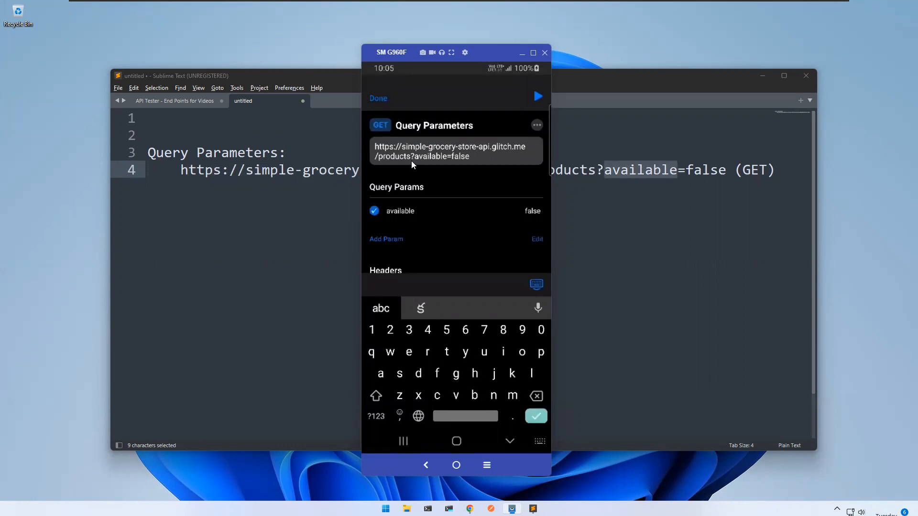
pyautogui.moveTo(417, 161)
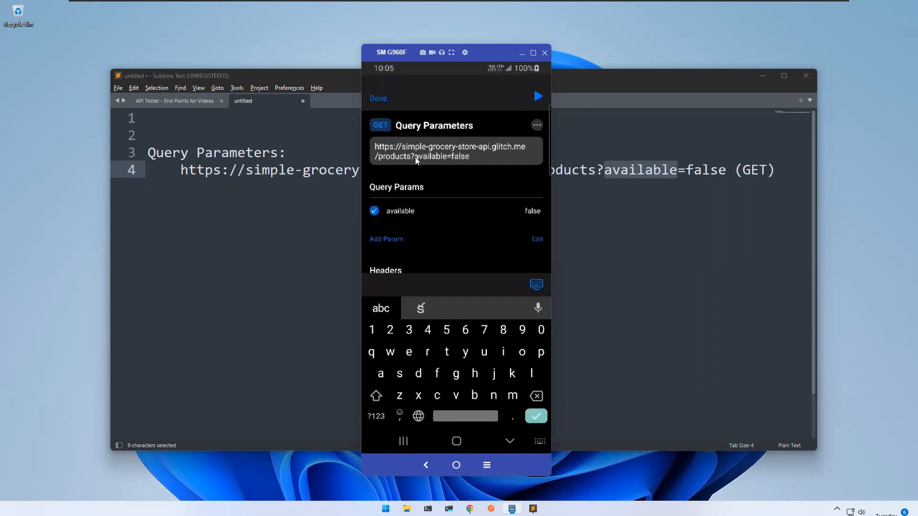
pyautogui.moveTo(497, 105)
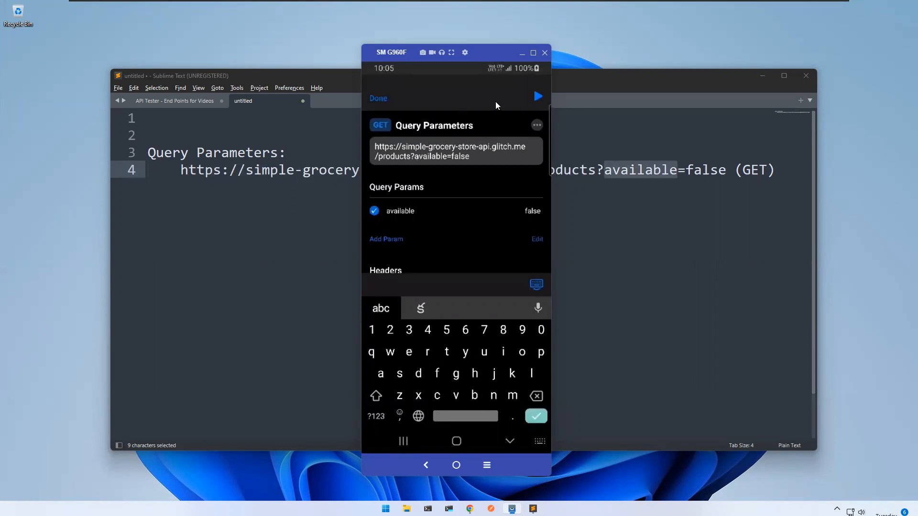
# - Send the available=false request, returning Cucumber Organic and Flour Tortillas with status 200
pyautogui.click(538, 96)
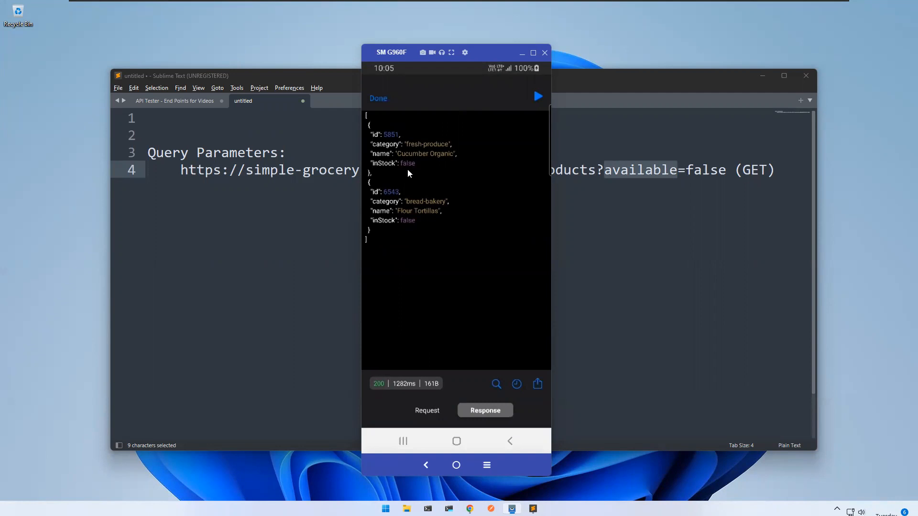
pyautogui.moveTo(457, 168)
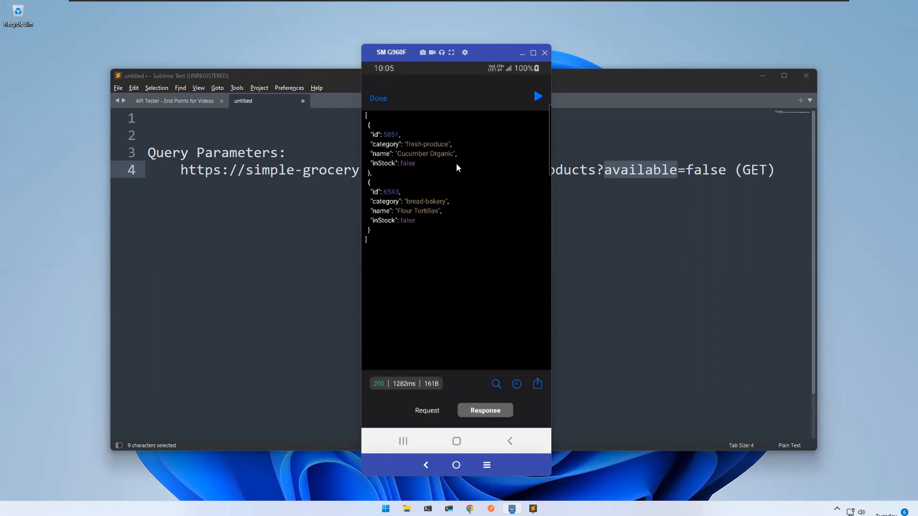
pyautogui.moveTo(439, 151)
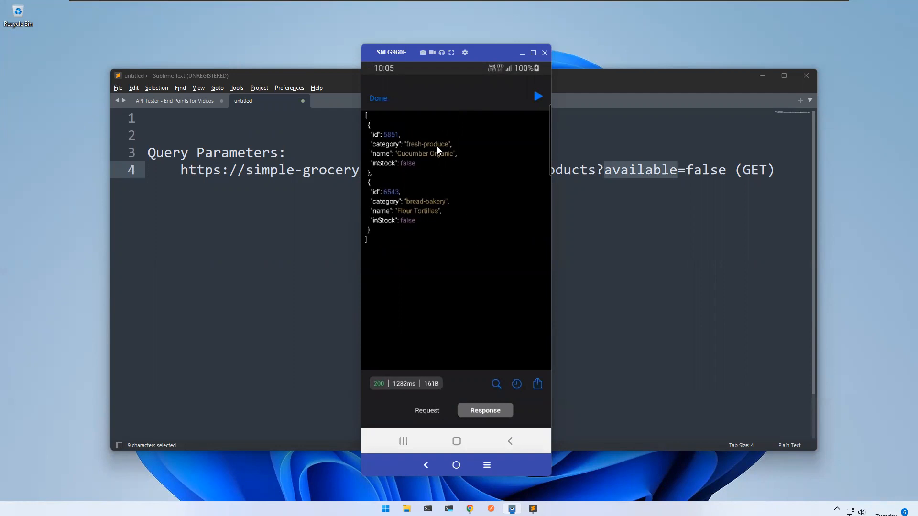
pyautogui.moveTo(398, 121)
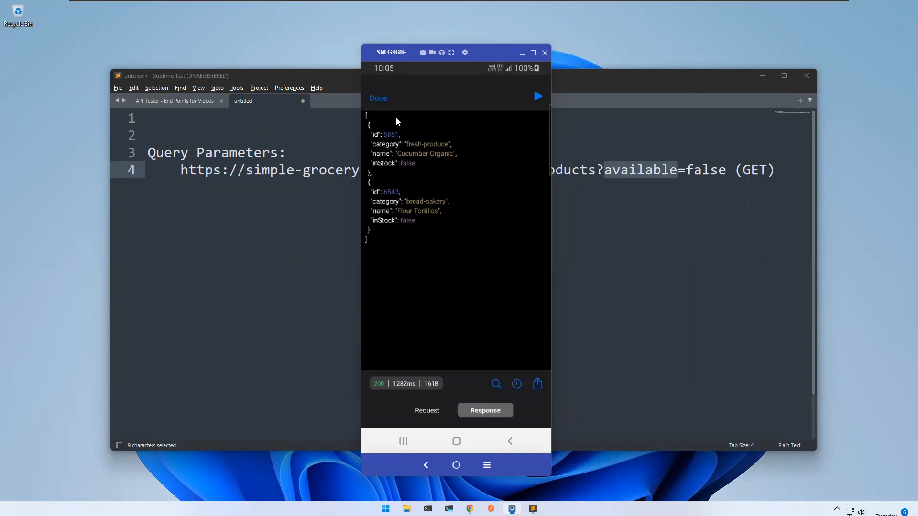
# - Reopen the Query Parameters request and set the available value to true
pyautogui.click(378, 98)
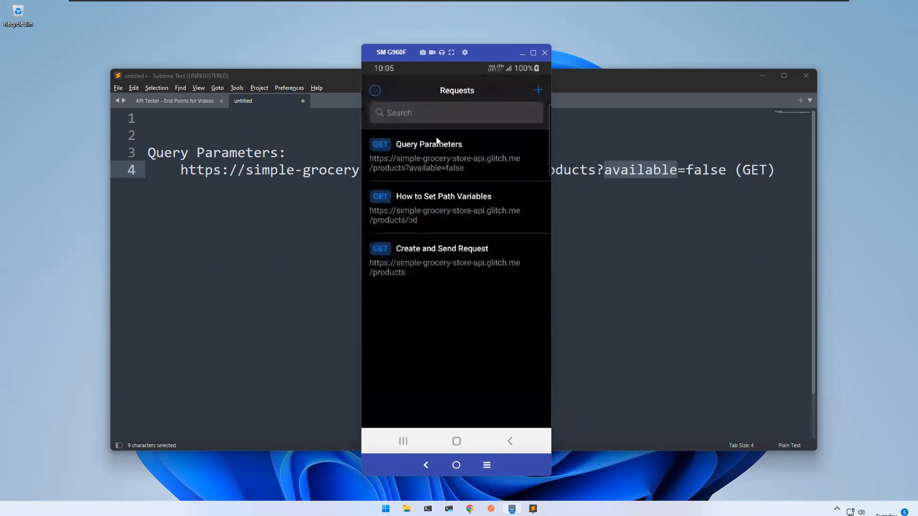
pyautogui.click(429, 153)
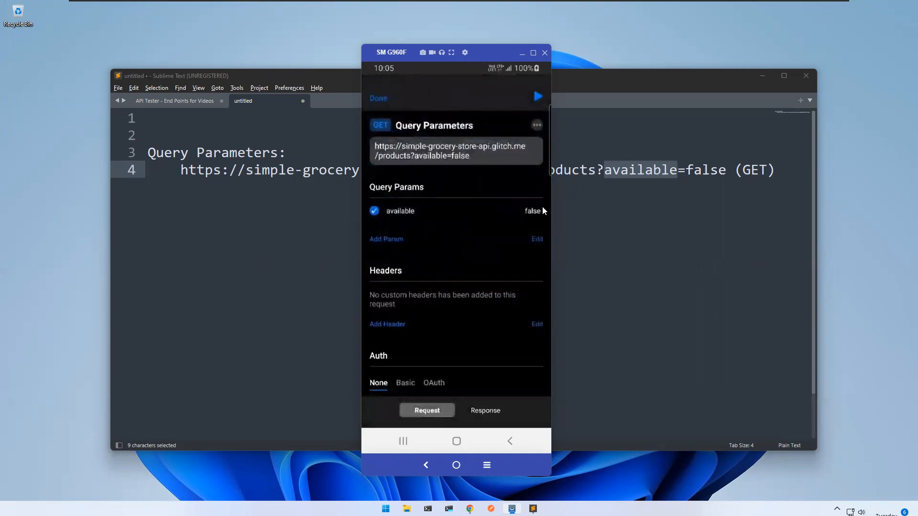
pyautogui.click(533, 211)
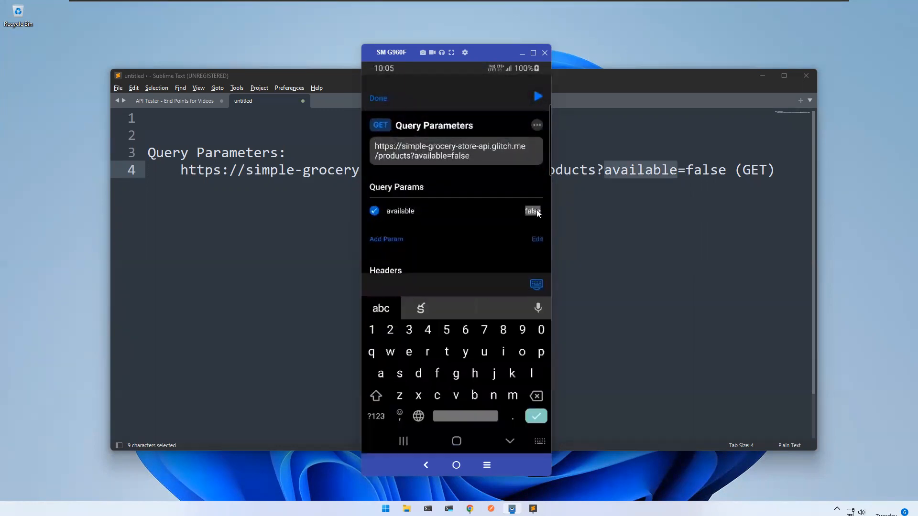
pyautogui.write('true')
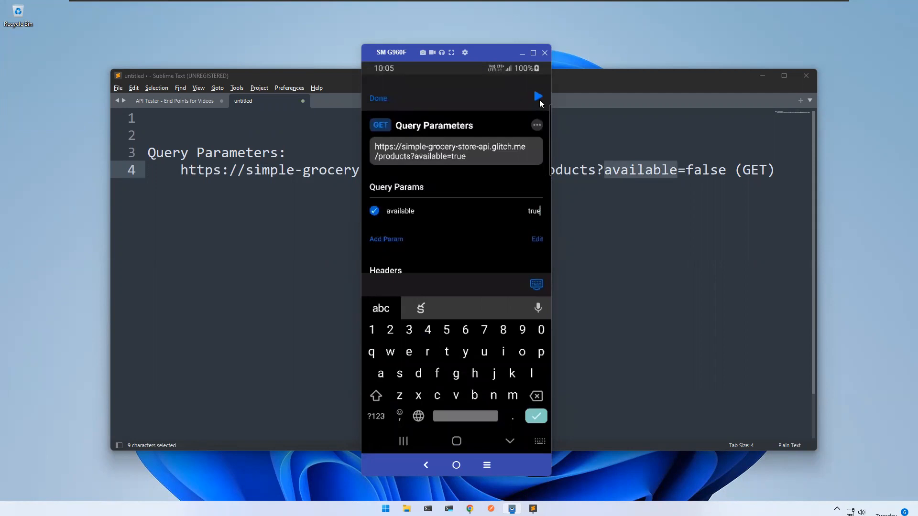
# - Send the available=true request, review the in-stock products JSON, and reopen the request details
pyautogui.click(537, 96)
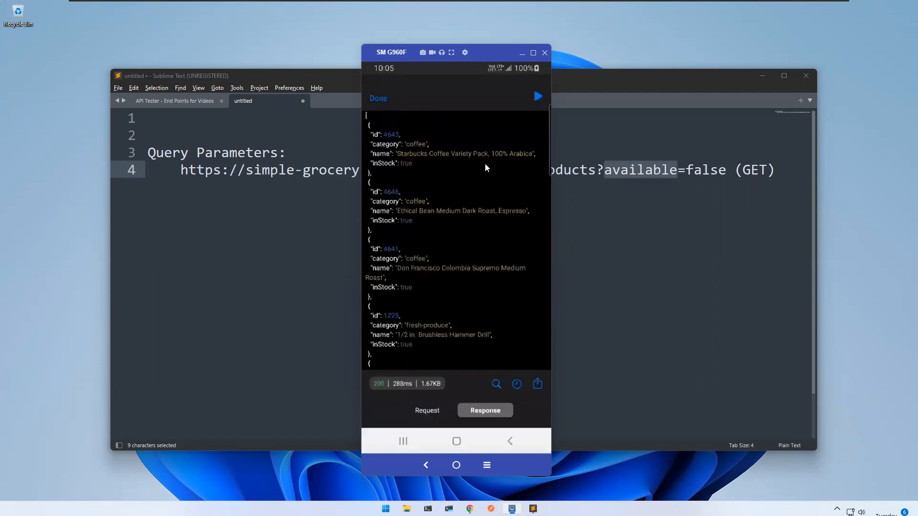
pyautogui.scroll(-3)
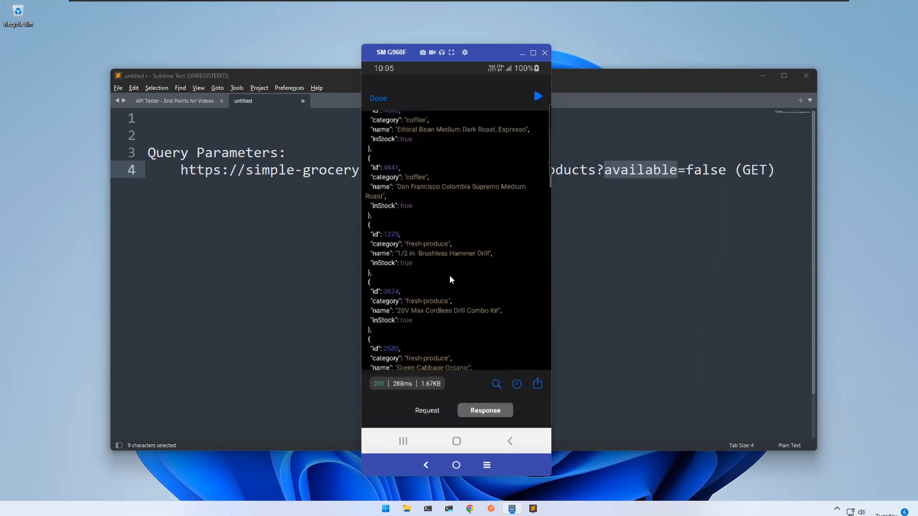
pyautogui.scroll(-3)
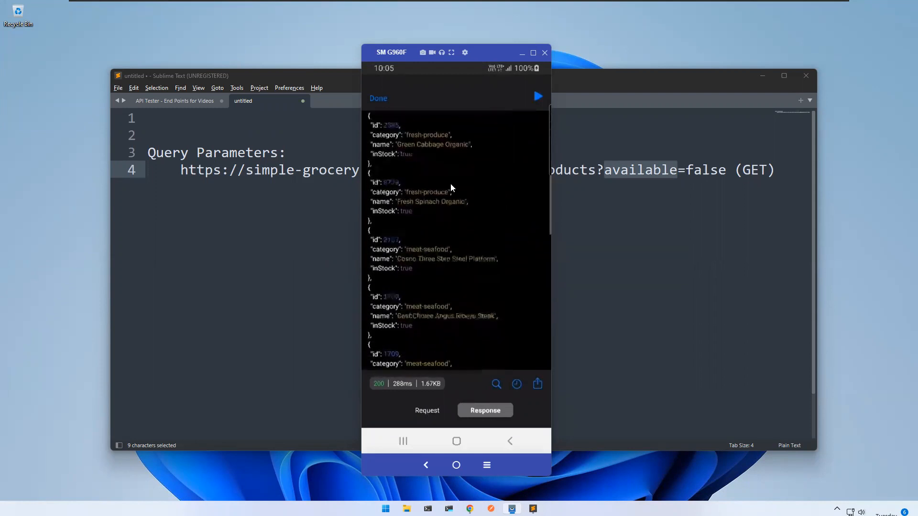
pyautogui.scroll(-3)
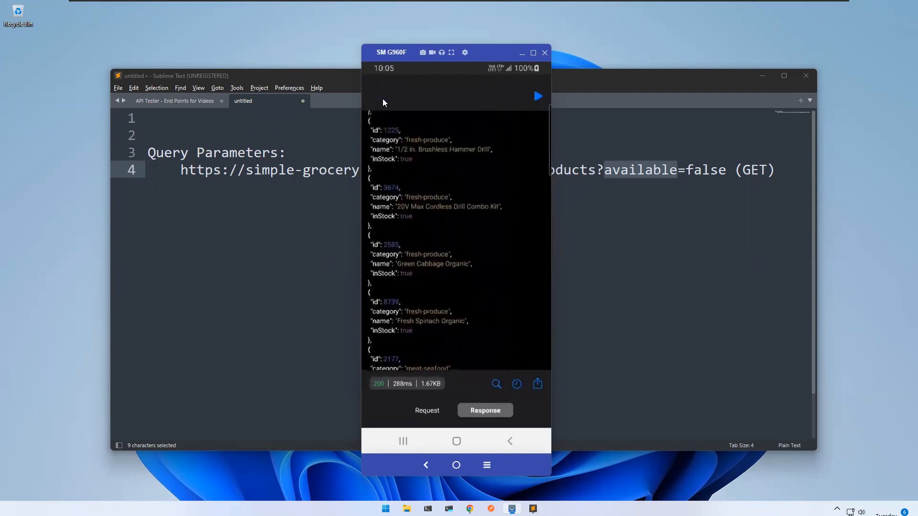
pyautogui.click(427, 410)
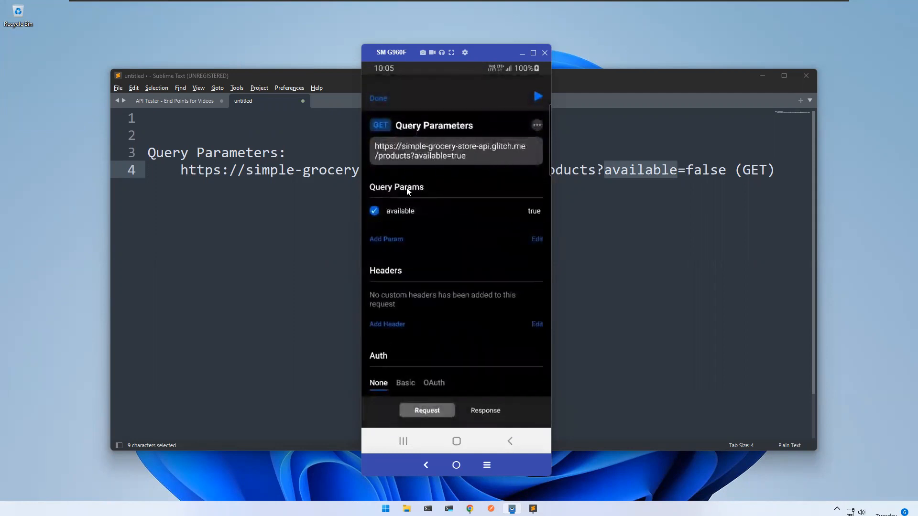
pyautogui.moveTo(420, 198)
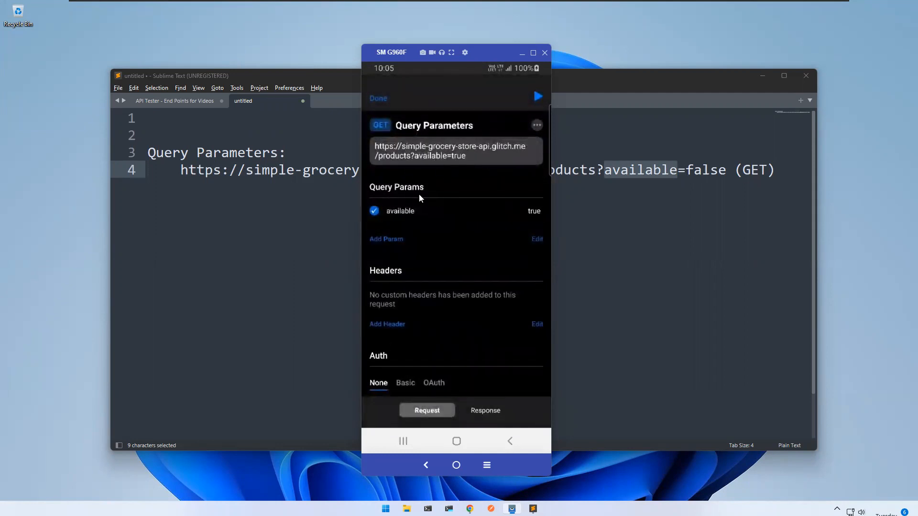